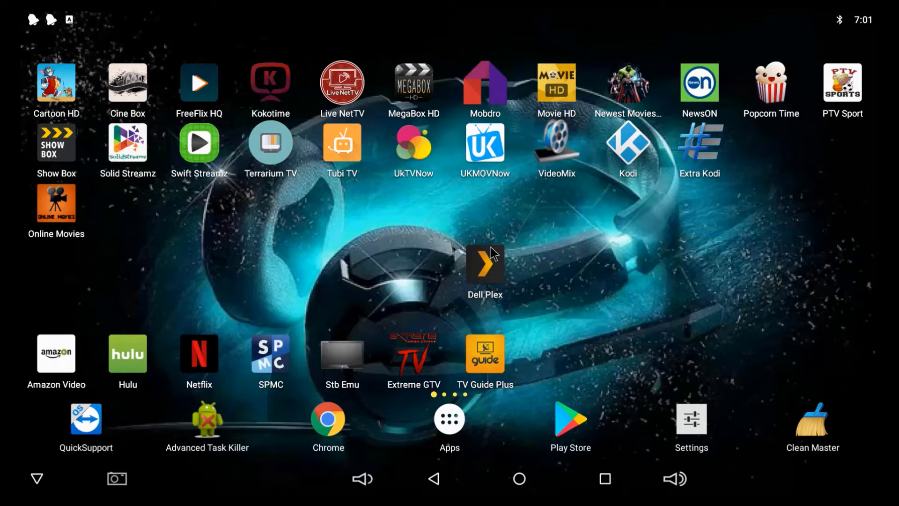
mouse_move(502, 277)
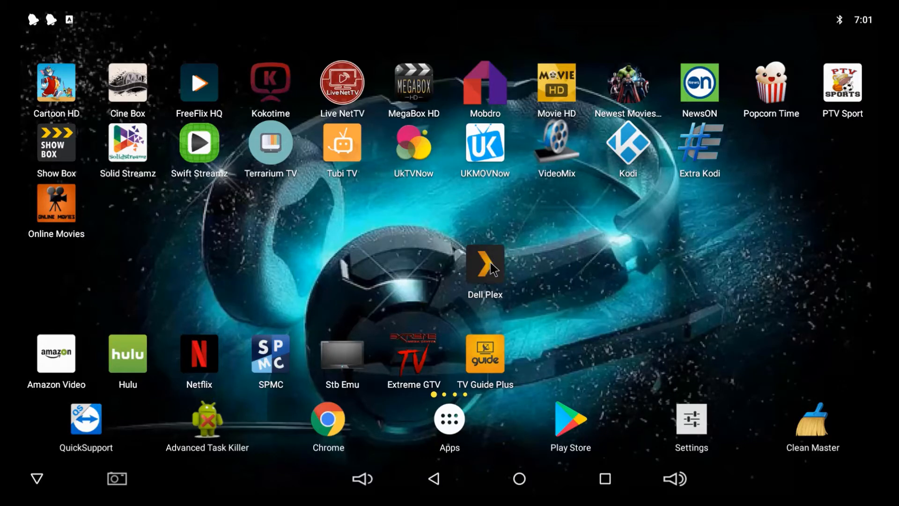
mouse_move(517, 313)
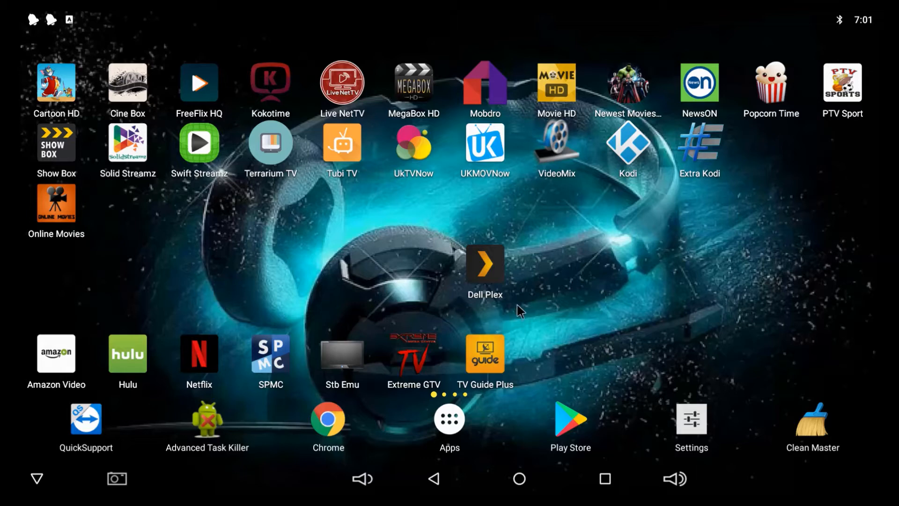
mouse_move(485, 285)
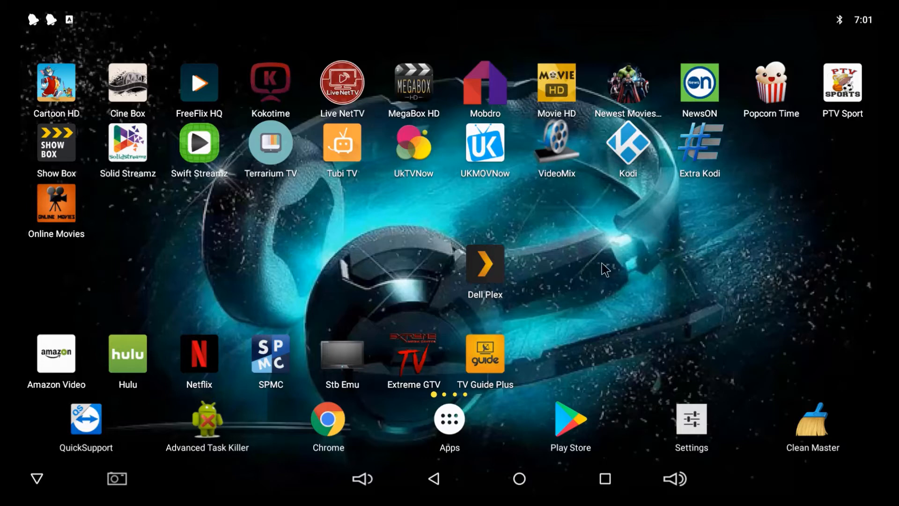
mouse_move(488, 258)
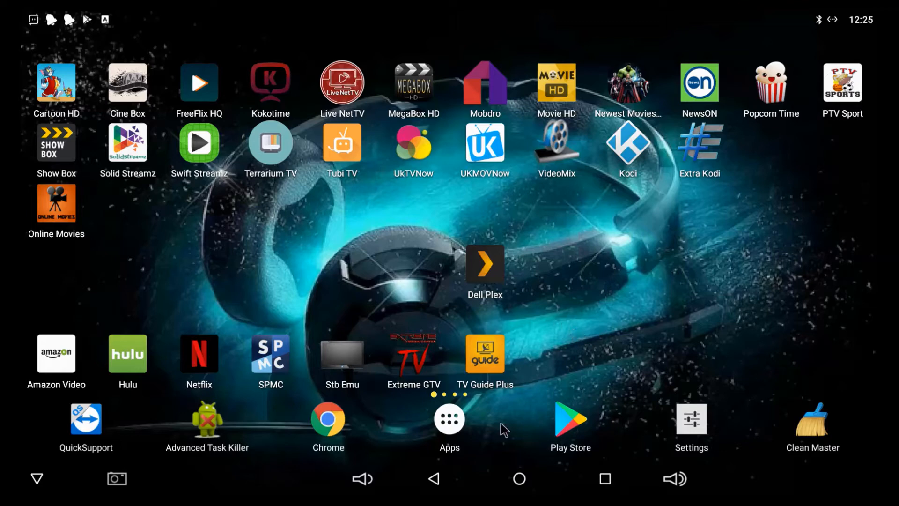
mouse_move(511, 243)
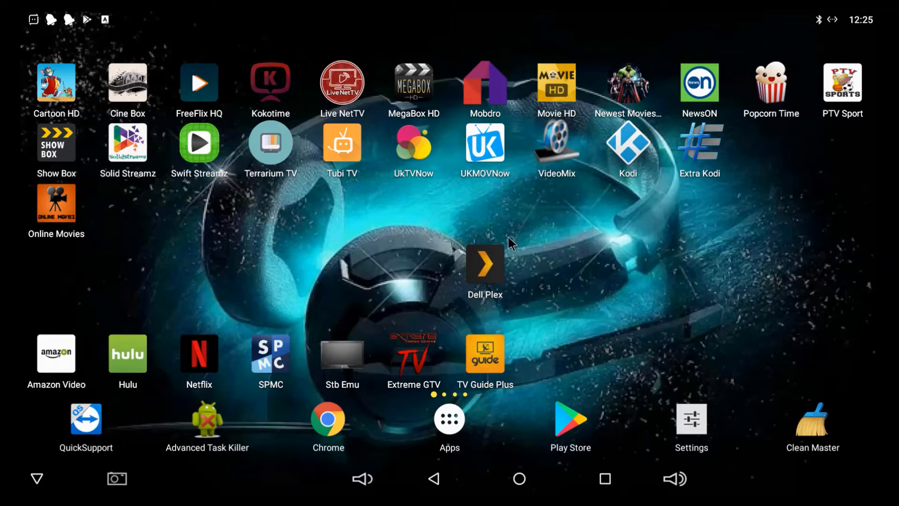
mouse_move(468, 256)
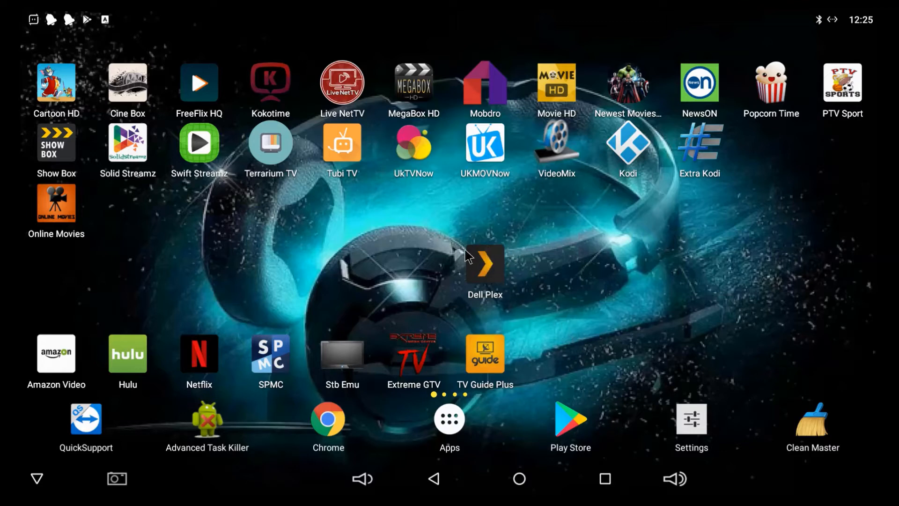
mouse_move(502, 263)
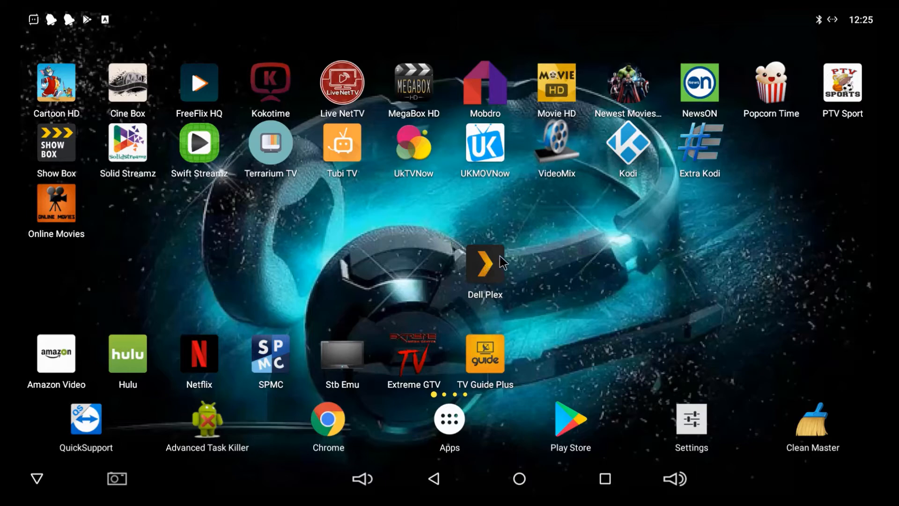
mouse_move(501, 263)
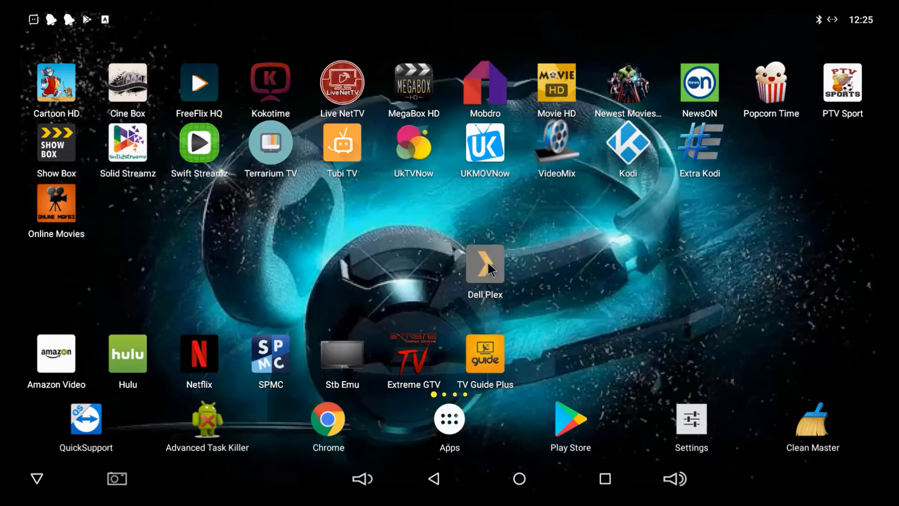
Launch Dell Plex, open a movie library, and browse from 12 Years a Slave to B titles.
click(485, 263)
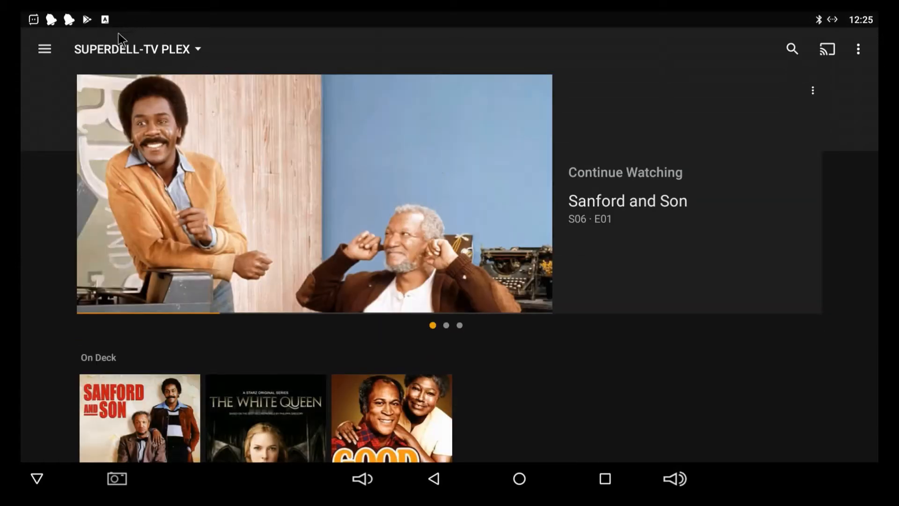
scroll(down, 3)
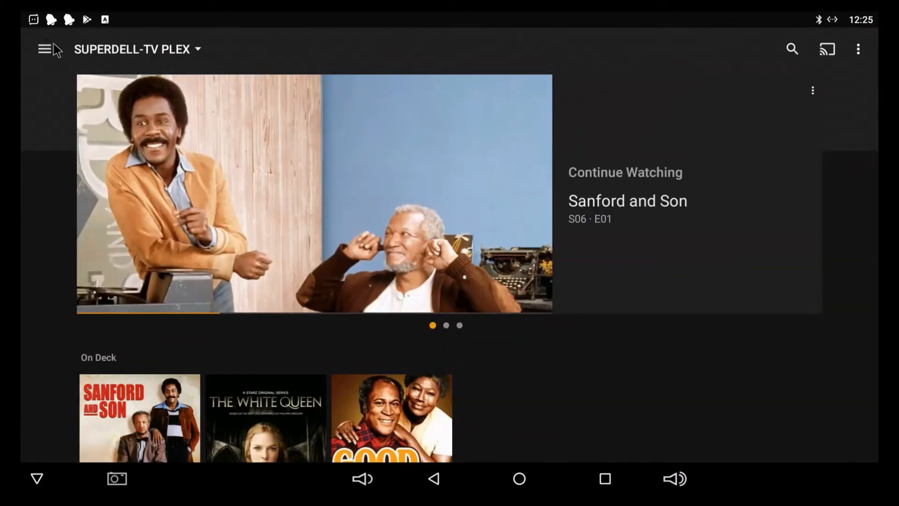
click(44, 49)
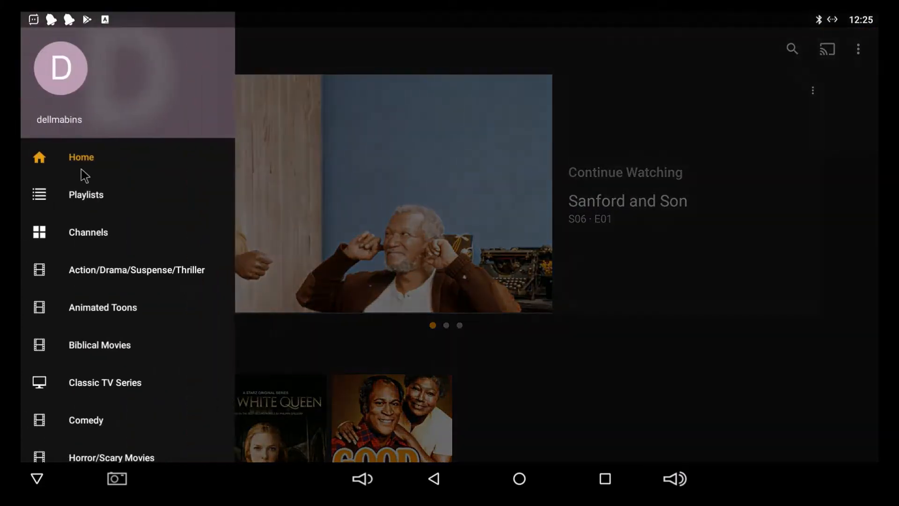
scroll(down, 3)
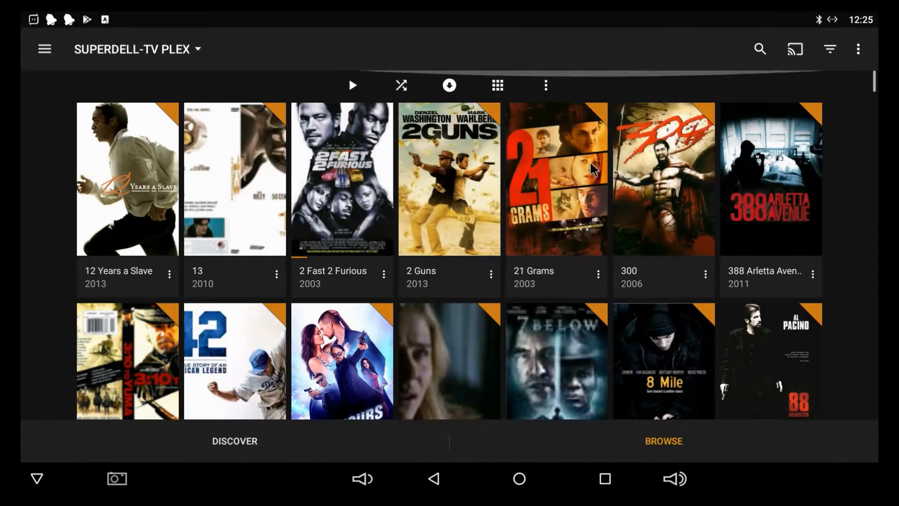
mouse_move(760, 49)
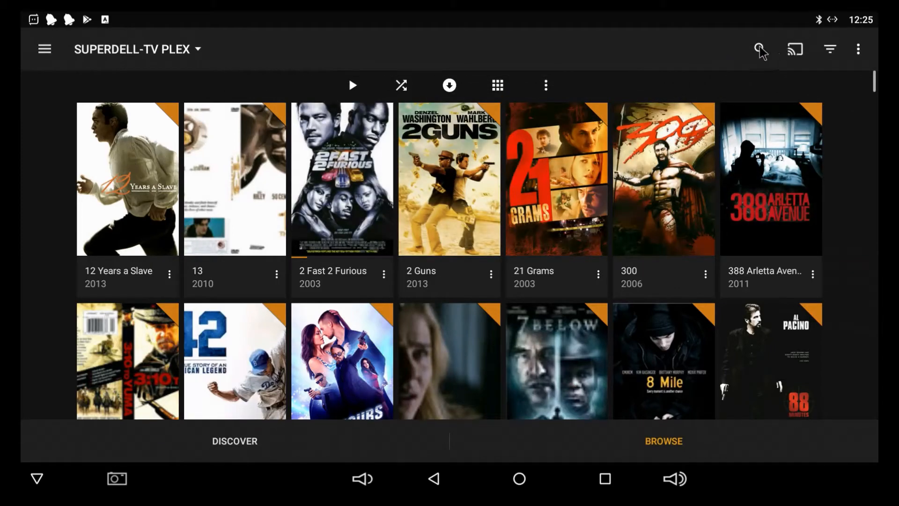
scroll(down, 3)
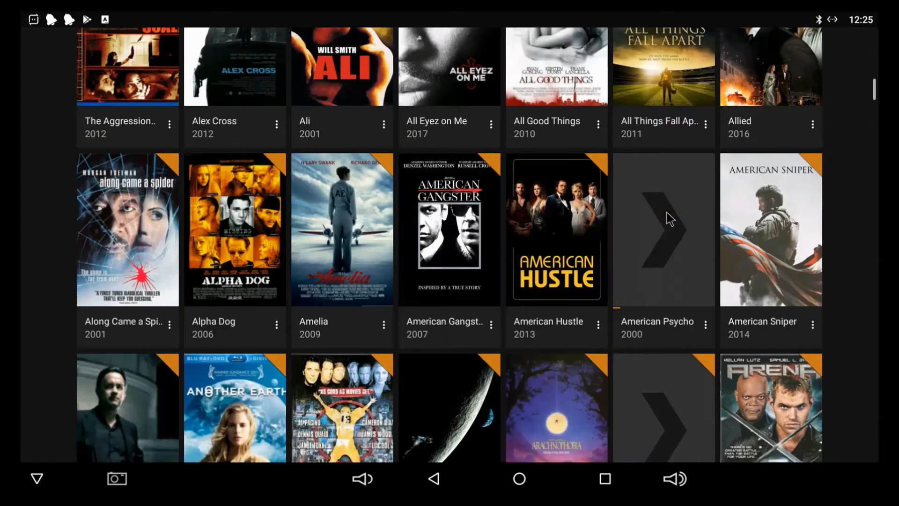
scroll(down, 3)
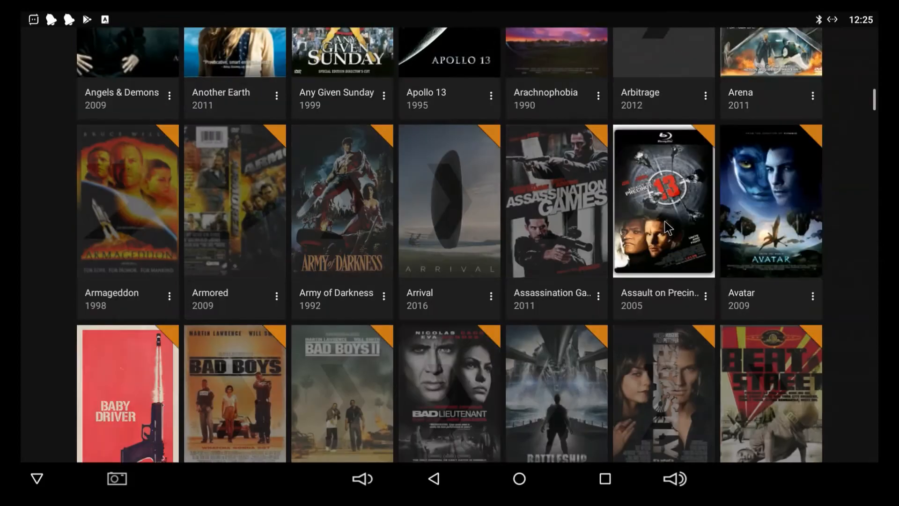
scroll(down, 3)
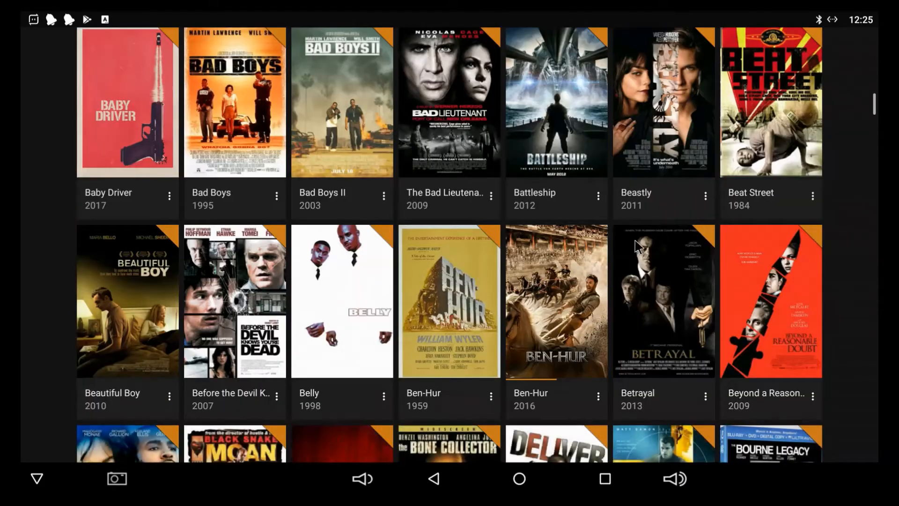
scroll(down, 3)
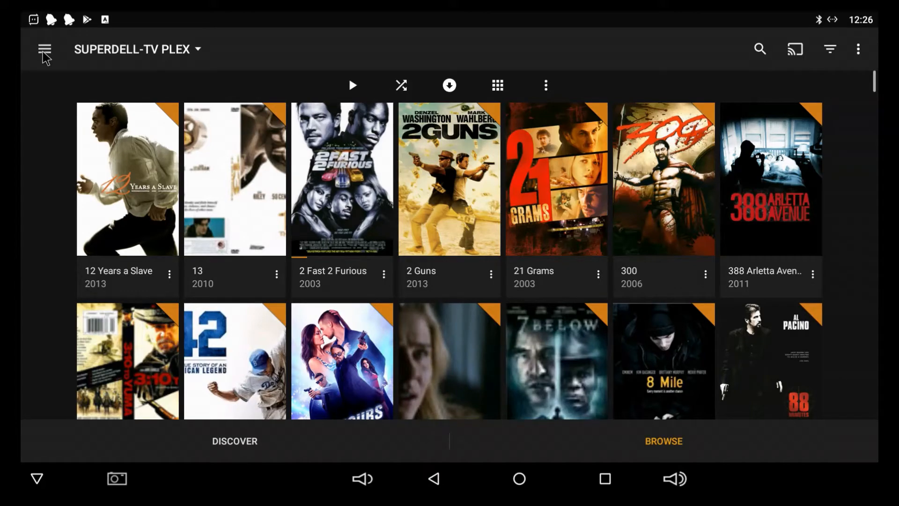
Open Settings from the navigation menu to the General section with device name and Mobile layout.
scroll(down, 3)
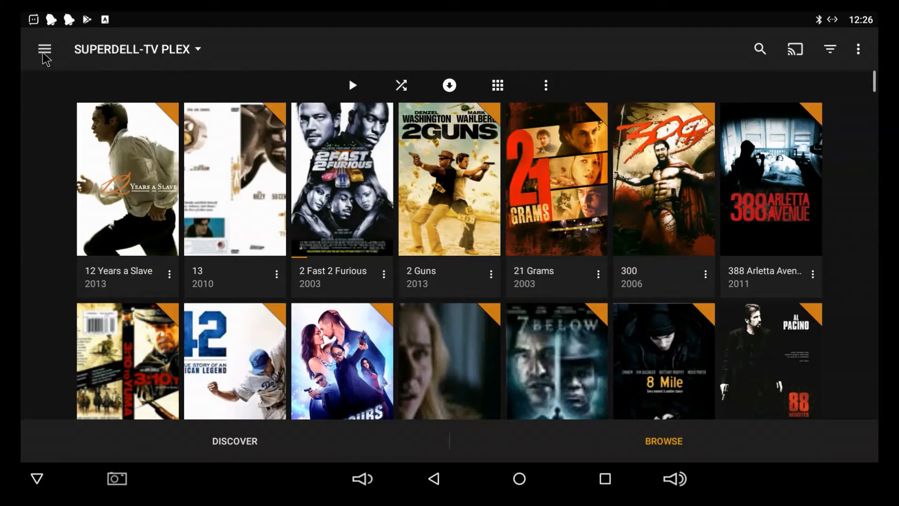
click(45, 49)
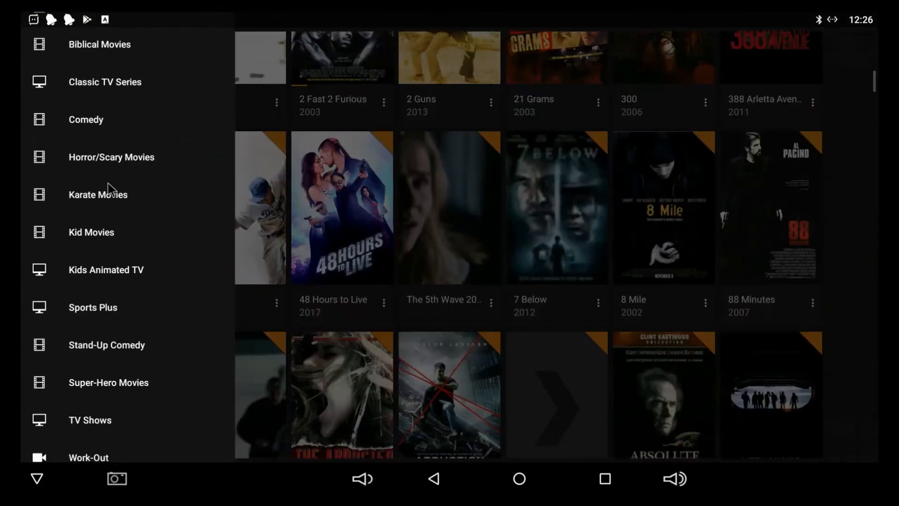
scroll(down, 3)
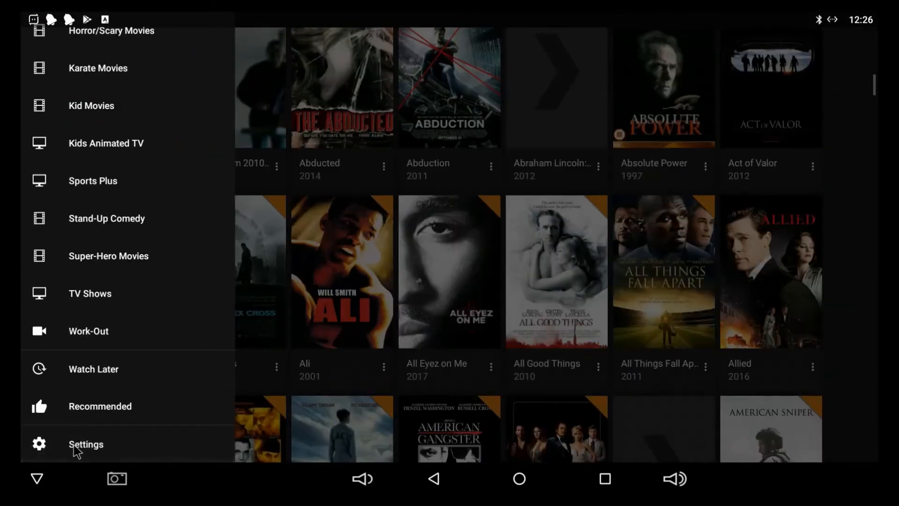
click(86, 444)
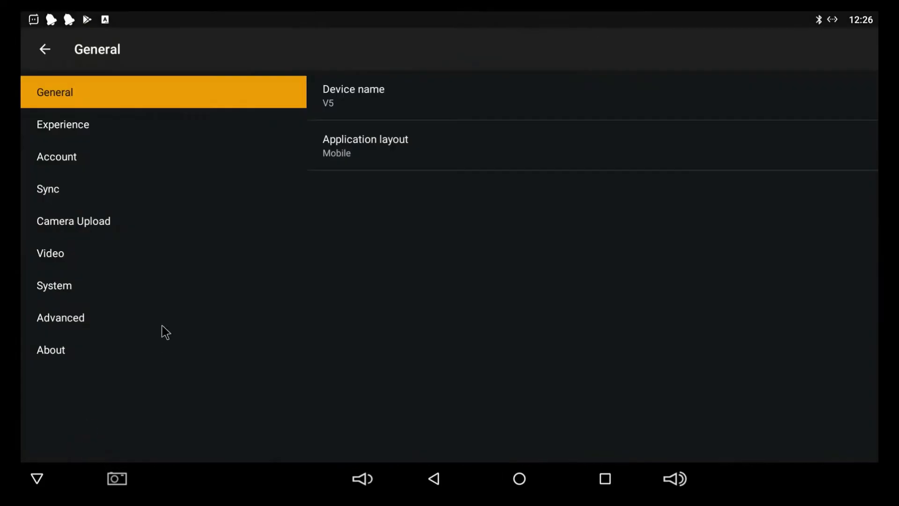
mouse_move(36, 106)
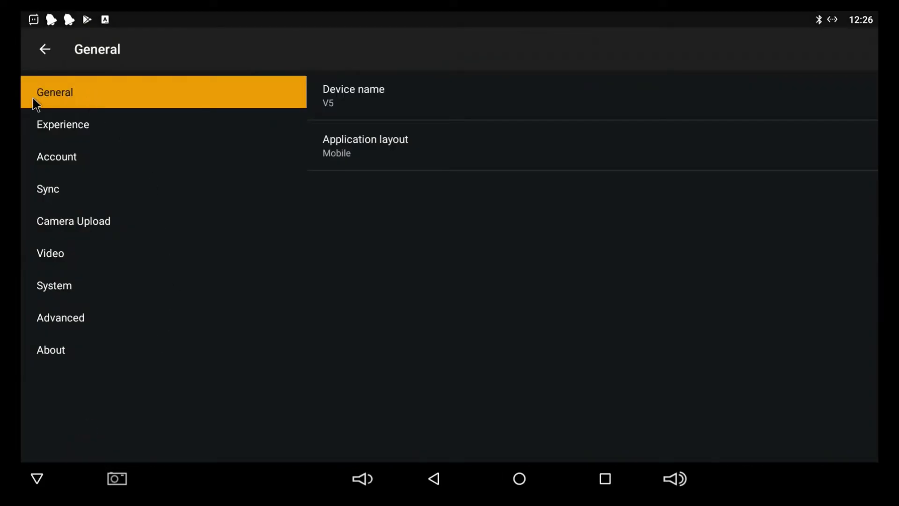
mouse_move(340, 145)
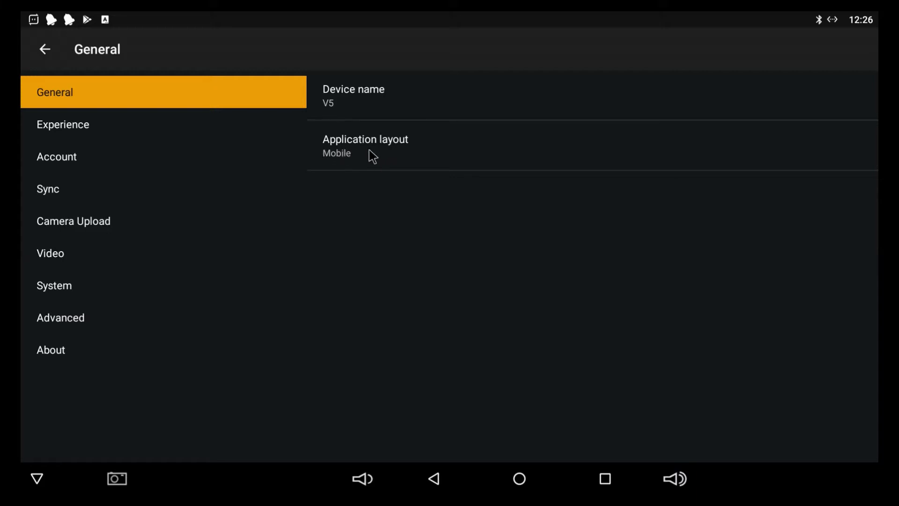
mouse_move(365, 162)
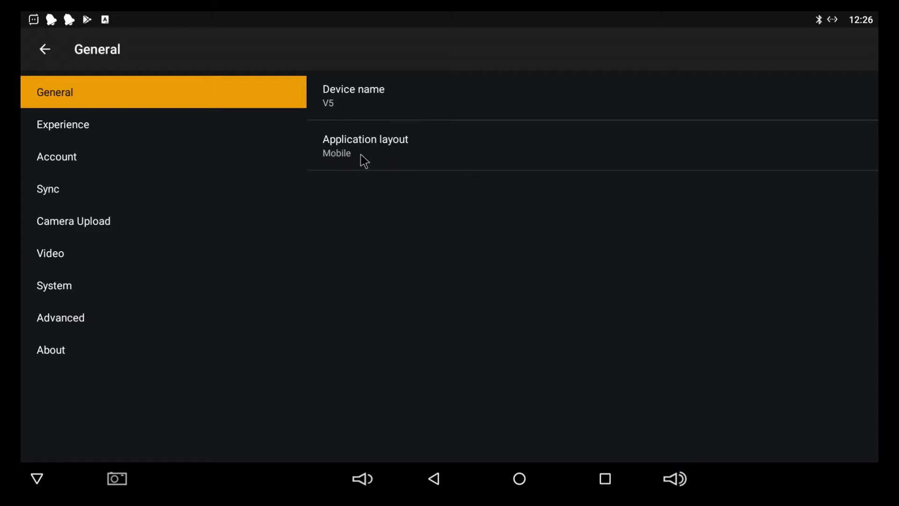
Change Application layout to TV and confirm YES to restart Plex.
click(364, 145)
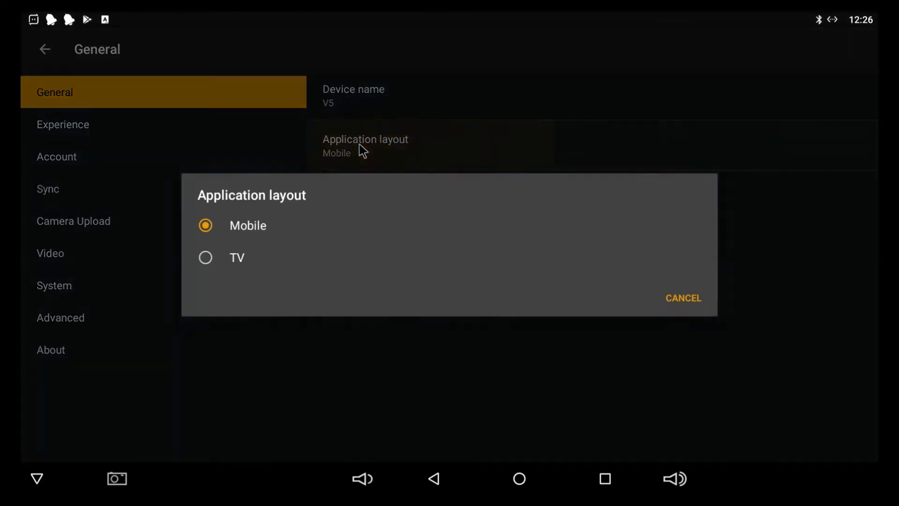
mouse_move(205, 270)
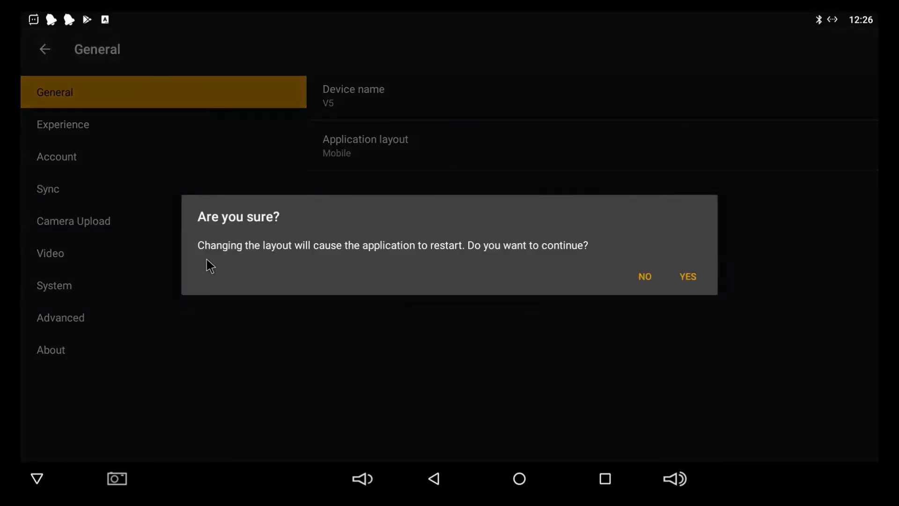
mouse_move(233, 266)
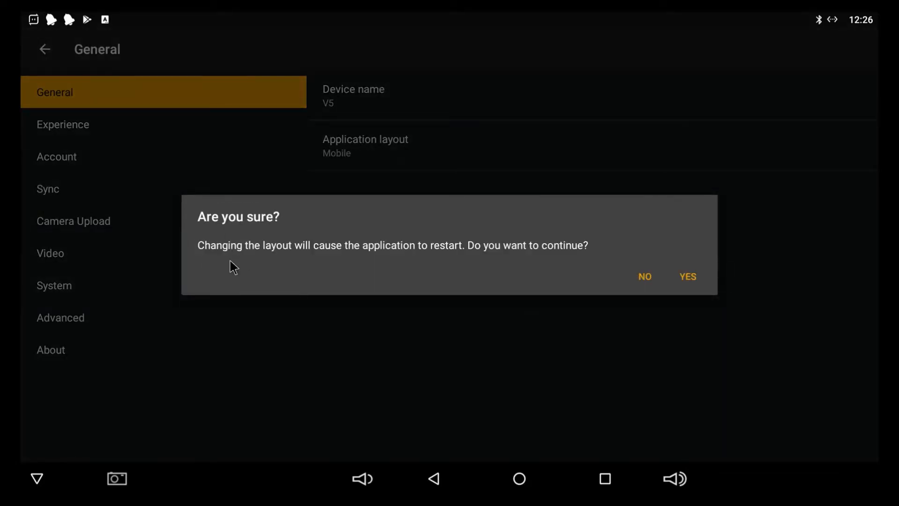
mouse_move(394, 256)
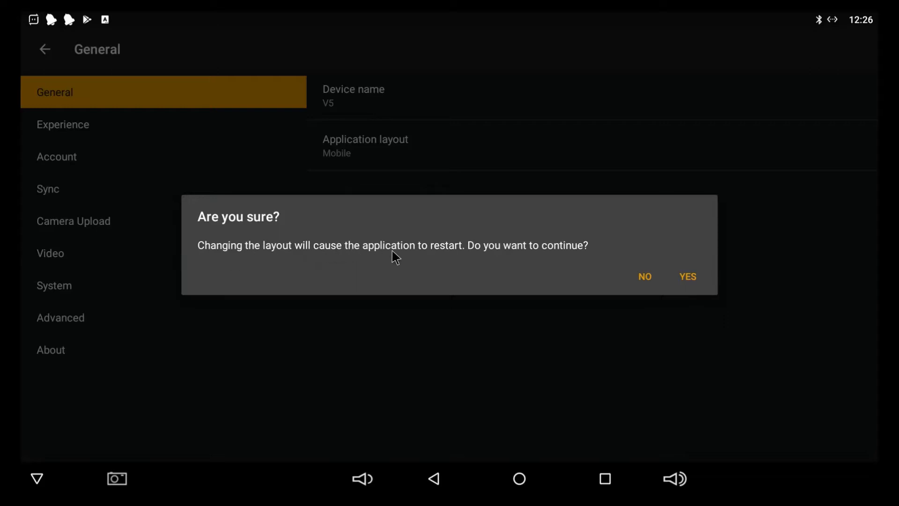
mouse_move(525, 262)
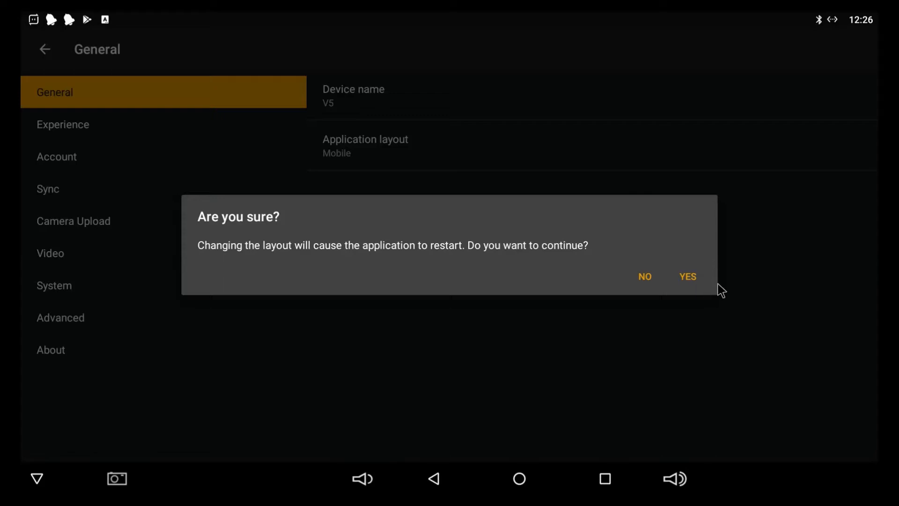
mouse_move(694, 282)
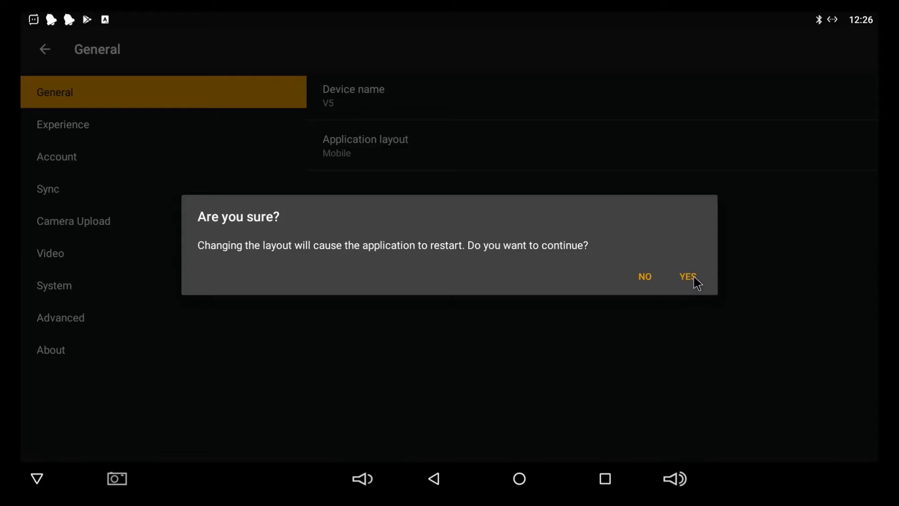
click(687, 276)
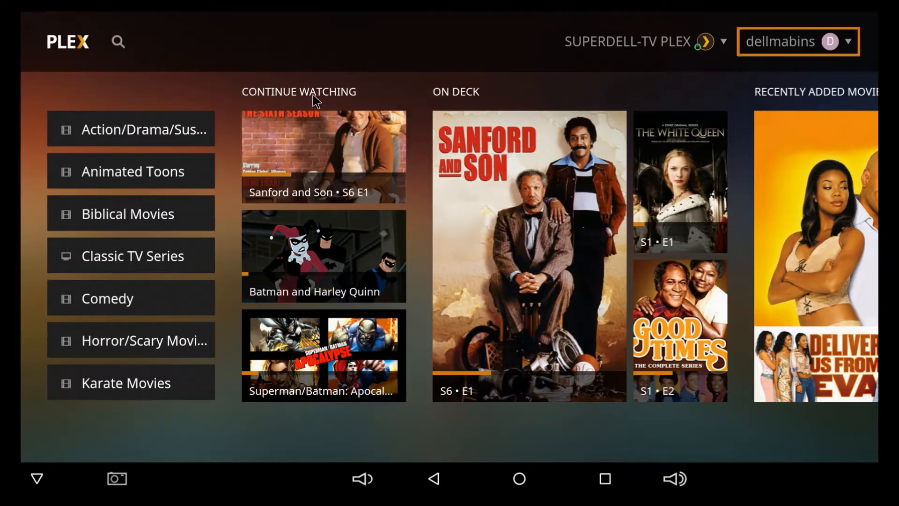
mouse_move(580, 222)
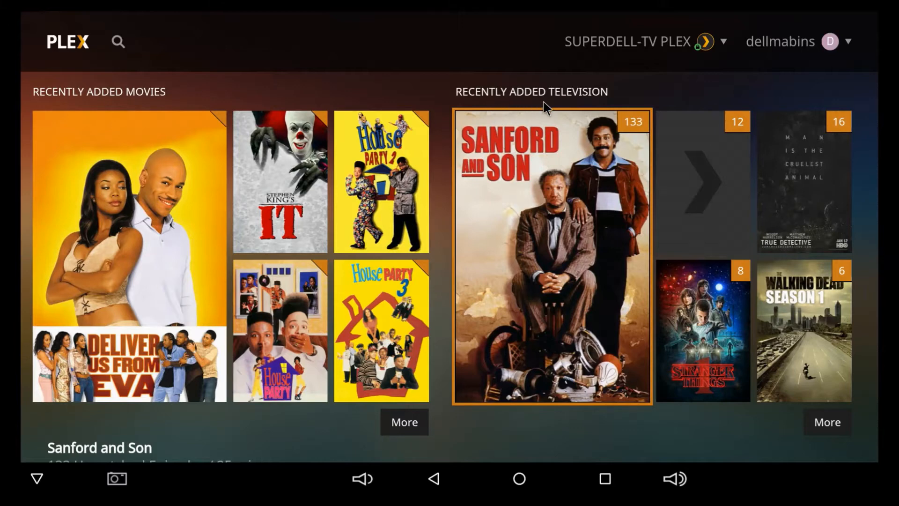
mouse_move(674, 216)
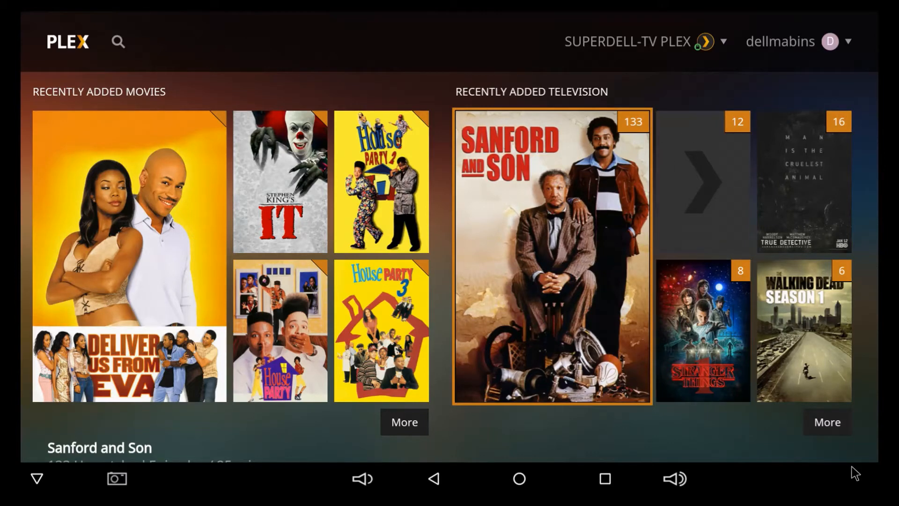
Show all Recently Added Television shows via More and scroll through the grid.
click(827, 422)
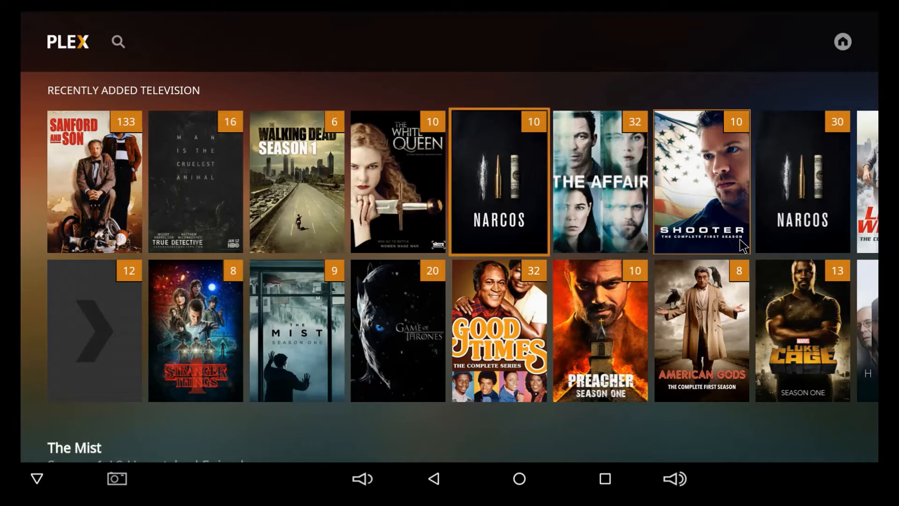
scroll(right, 3)
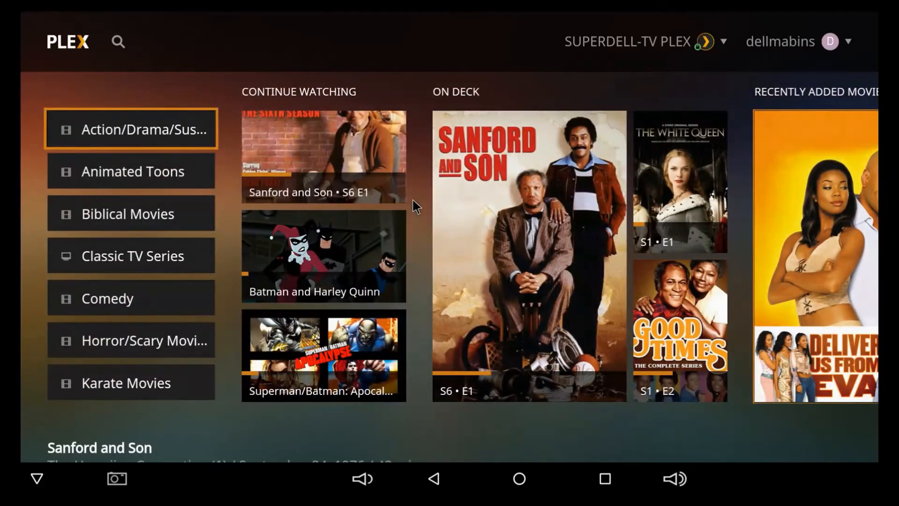
mouse_move(127, 158)
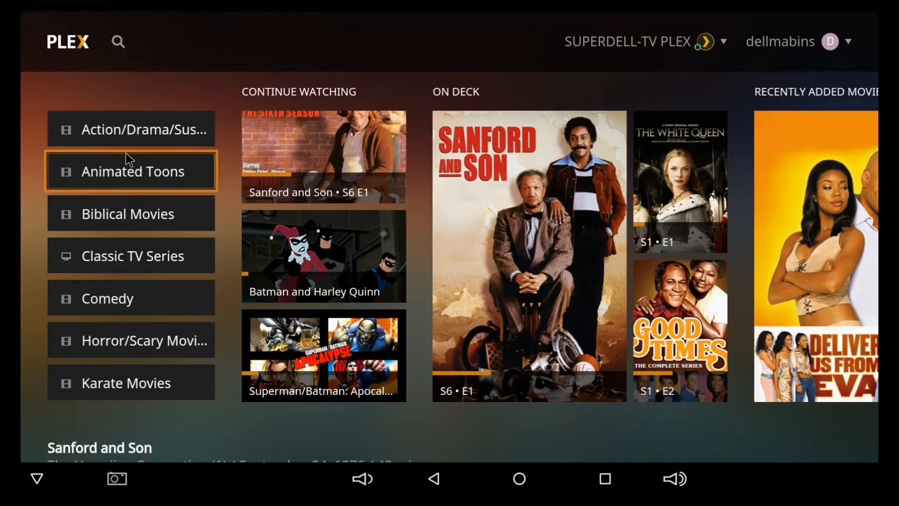
Scroll the left library list past Kid Movies to reveal Super-Hero Movies, TV Shows and Work-Out.
scroll(down, 3)
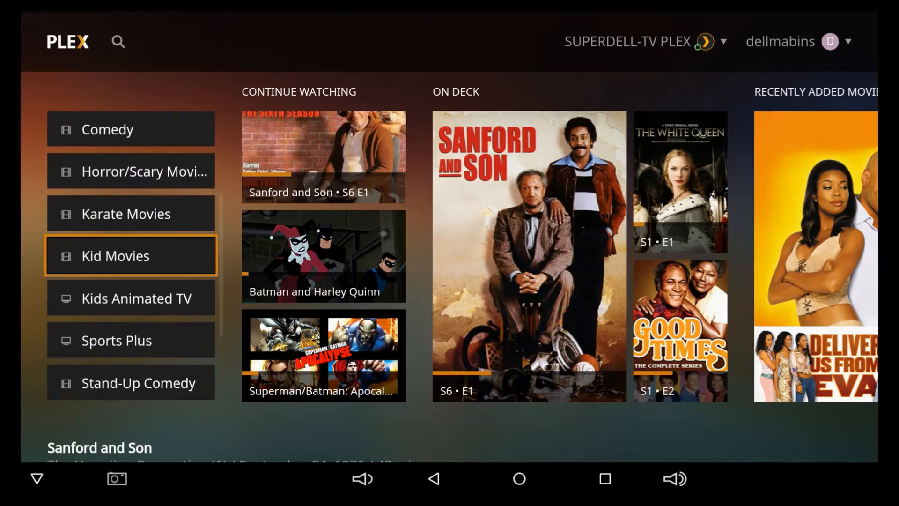
scroll(down, 3)
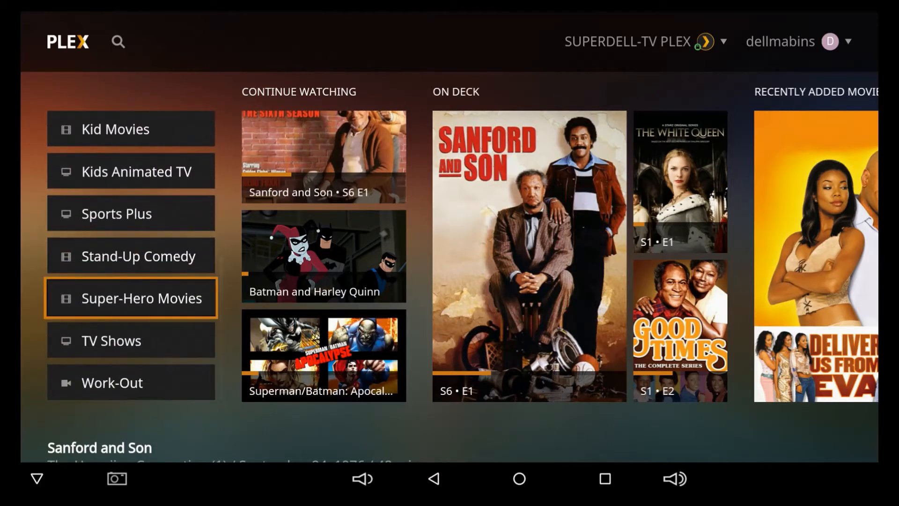
Open Super-Hero Movies and scroll its rows to Top Movies in Western and Rebecca Romijn.
click(130, 297)
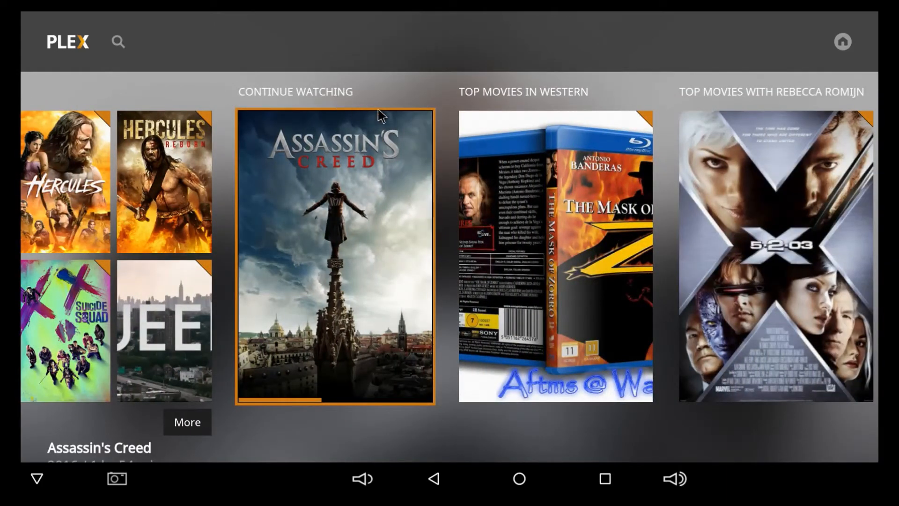
mouse_move(581, 112)
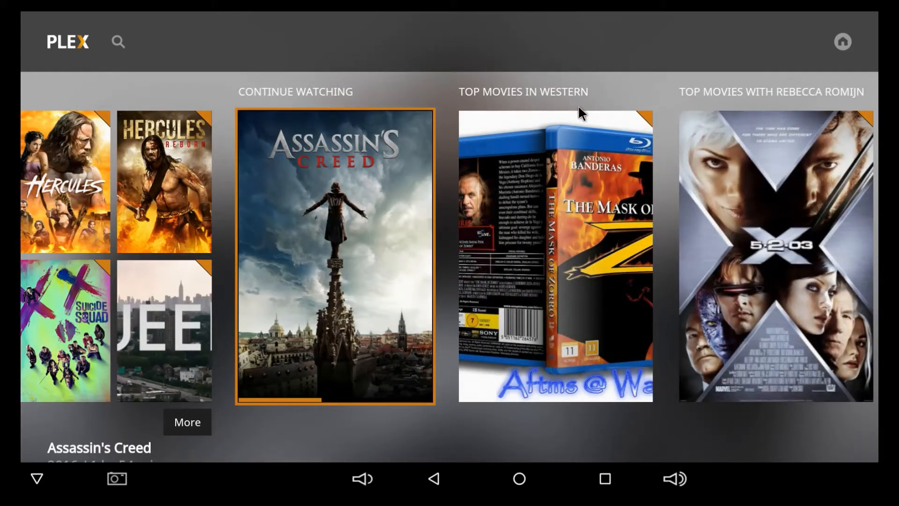
scroll(right, 3)
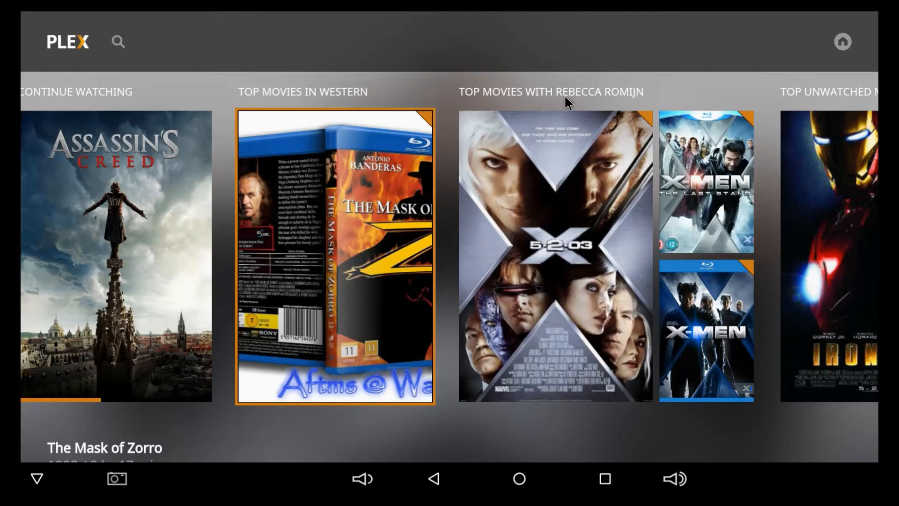
mouse_move(633, 96)
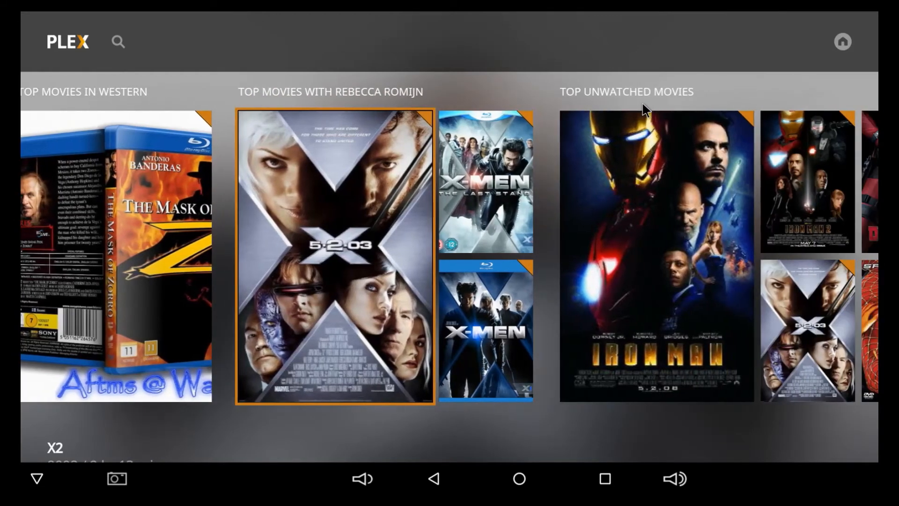
mouse_move(739, 102)
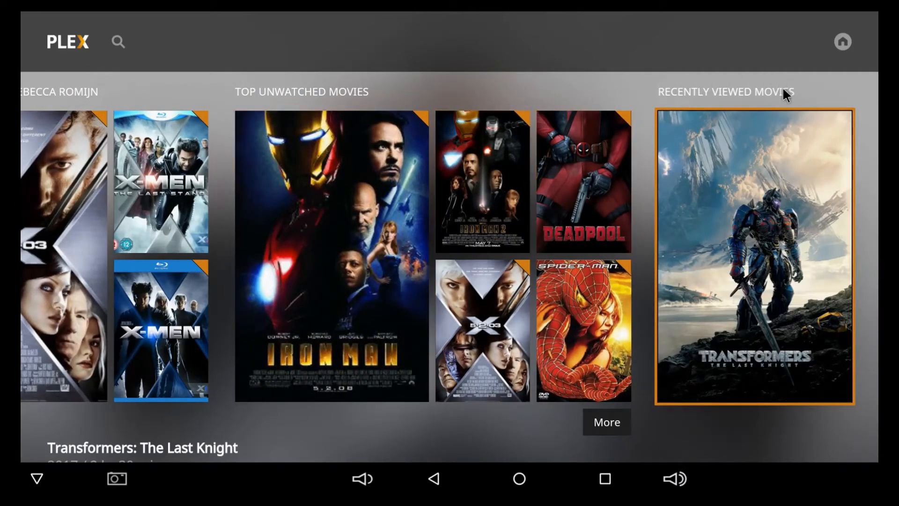
mouse_move(766, 169)
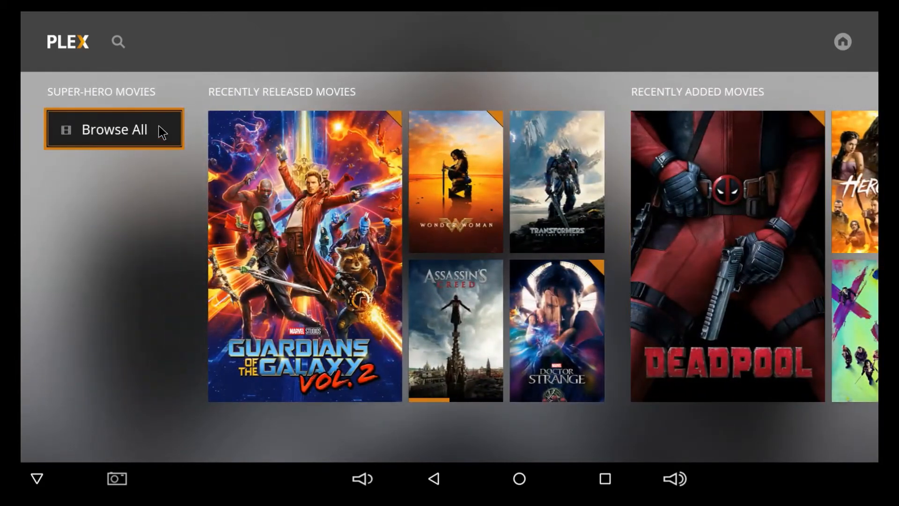
List every Super-Hero Movies title and switch the display to Poster view.
click(113, 128)
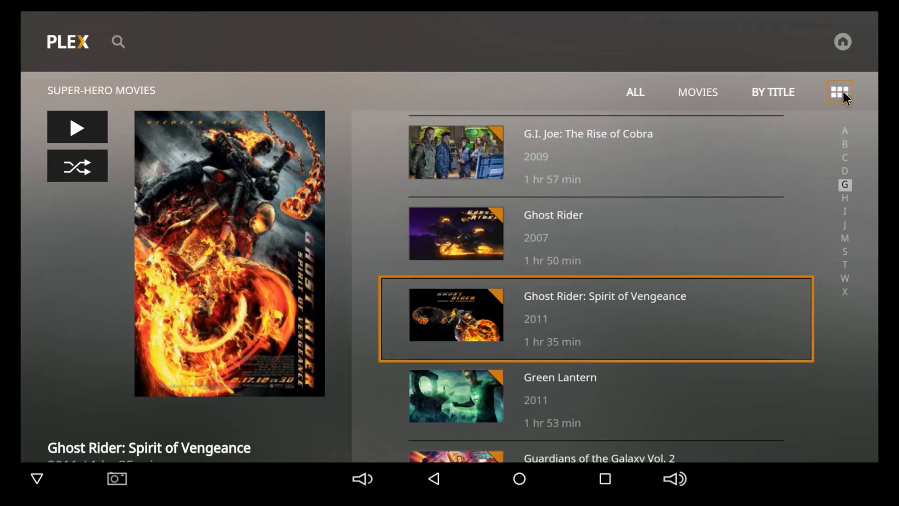
click(839, 91)
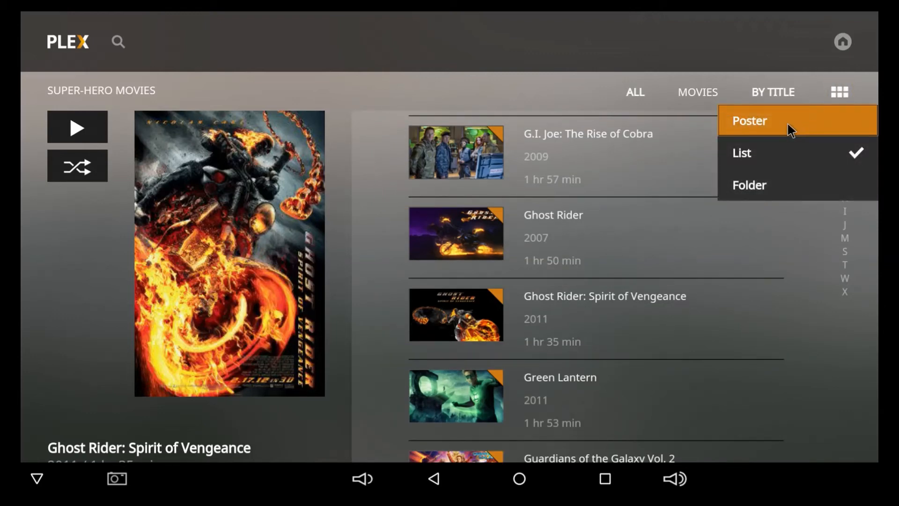
click(749, 120)
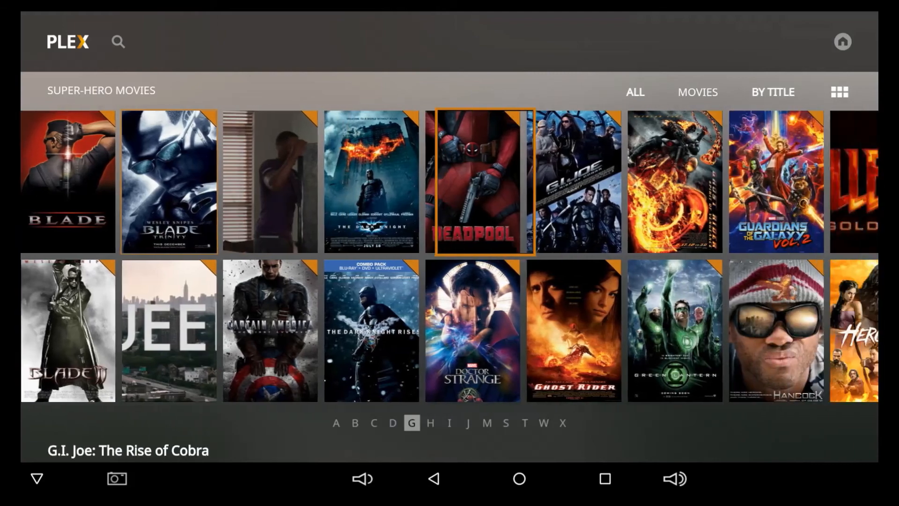
Jump to titles starting with M, then S, and return to the home screen.
click(487, 422)
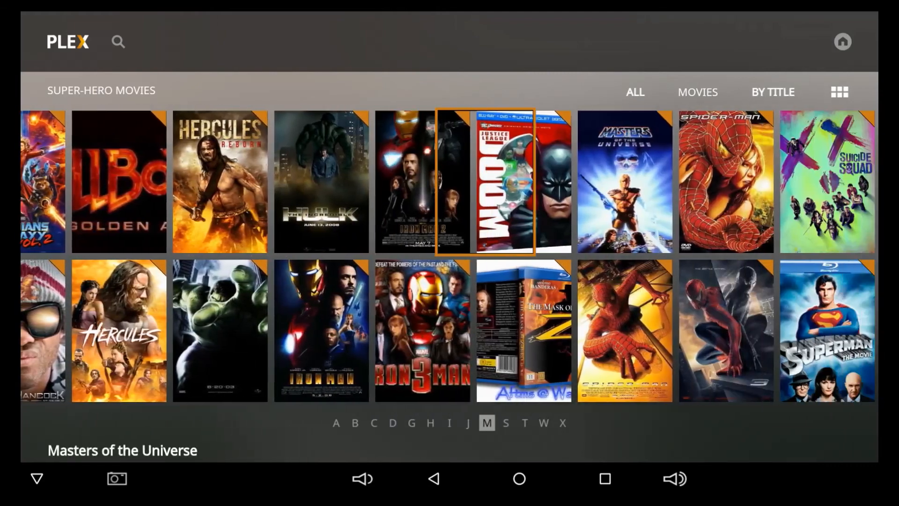
click(506, 424)
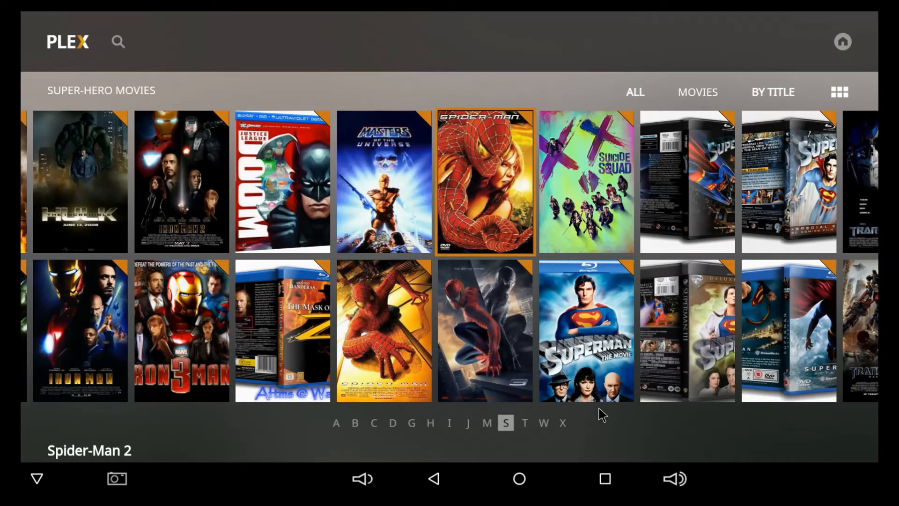
mouse_move(676, 100)
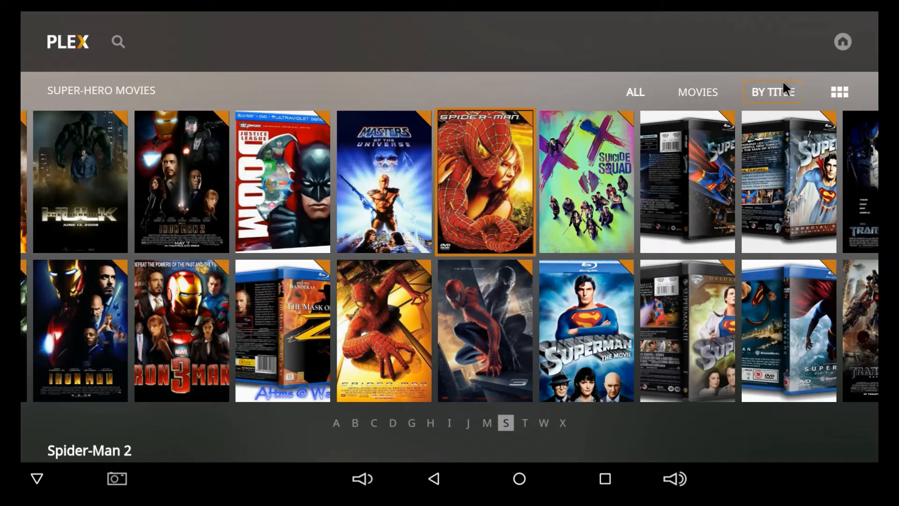
mouse_move(183, 44)
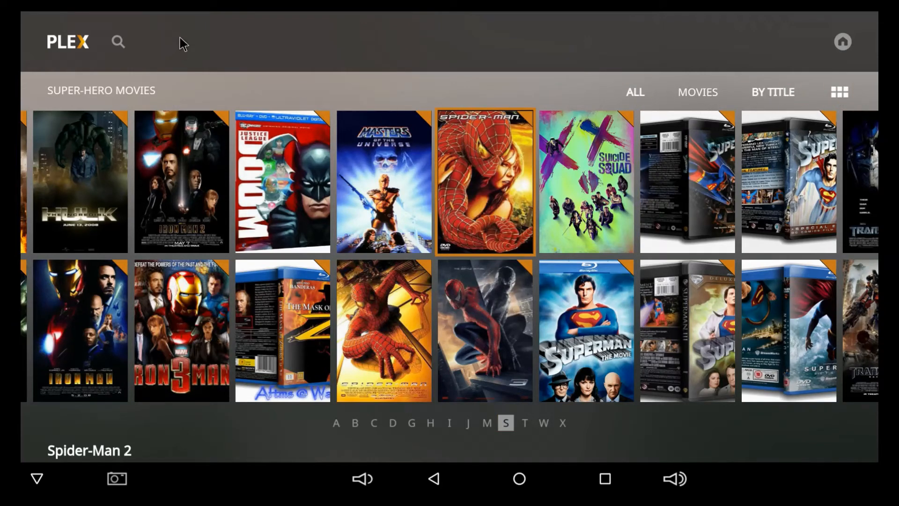
click(485, 180)
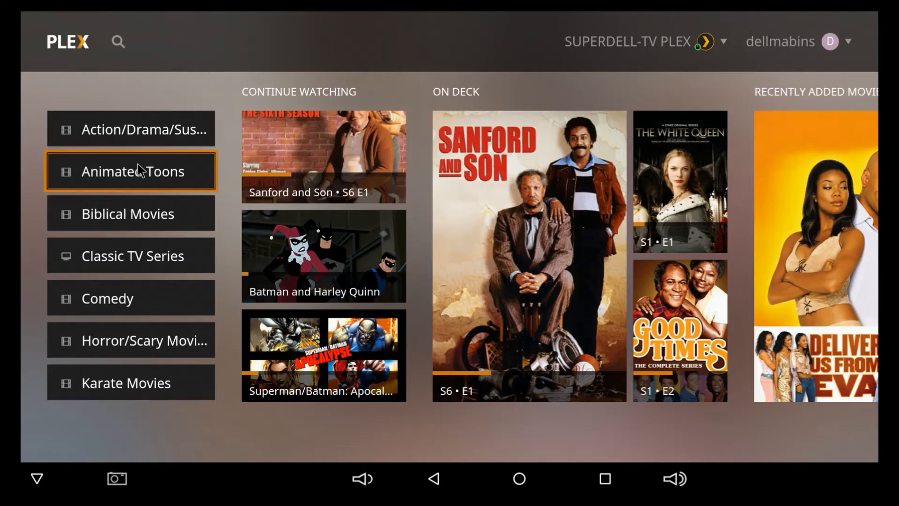
mouse_move(140, 174)
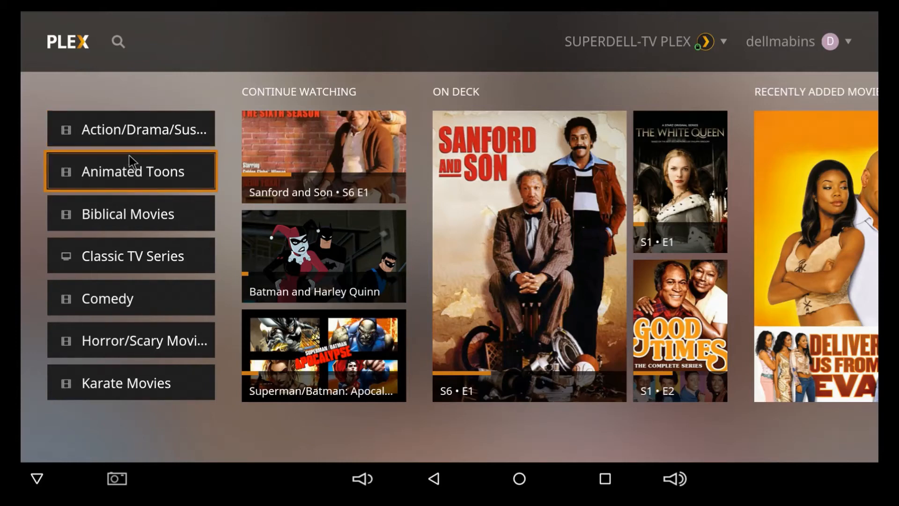
mouse_move(130, 128)
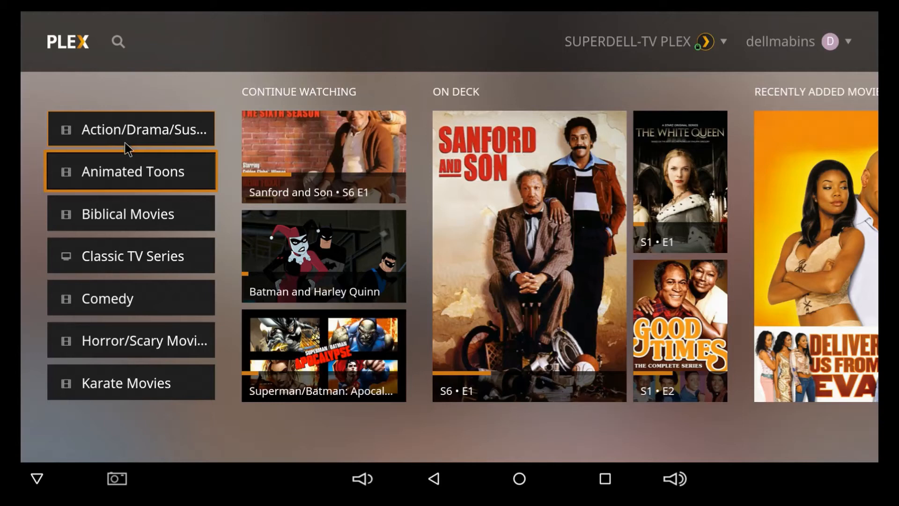
mouse_move(123, 145)
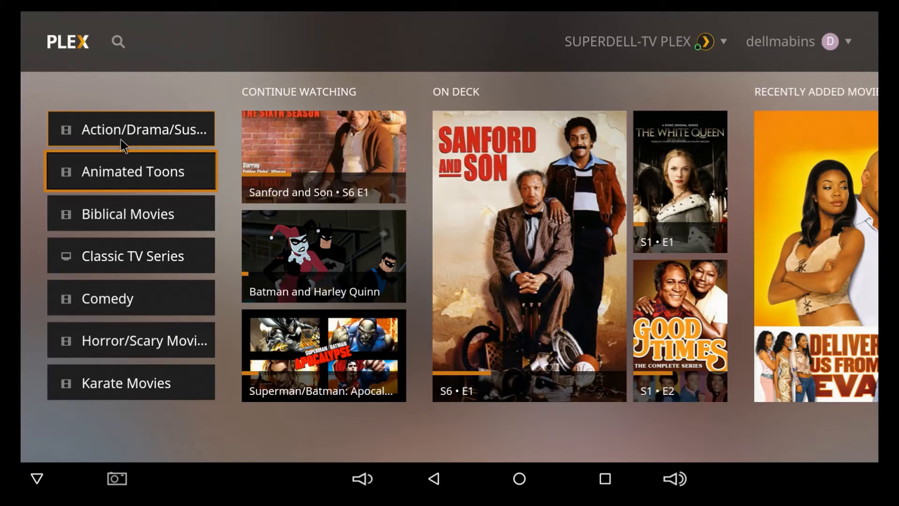
scroll(down, 3)
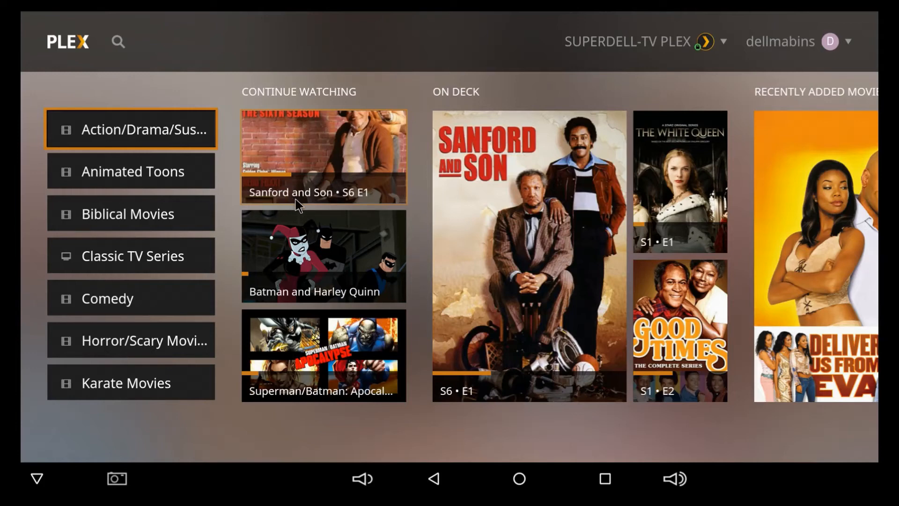
mouse_move(854, 52)
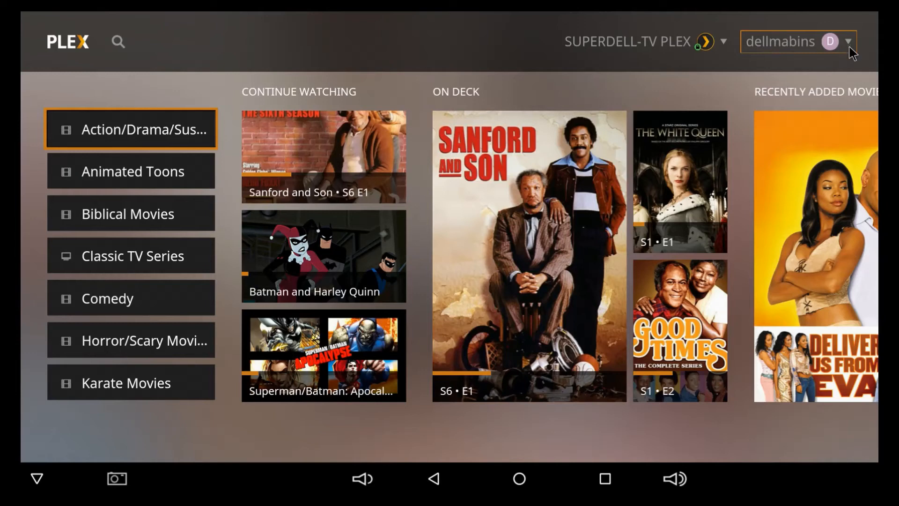
mouse_move(835, 49)
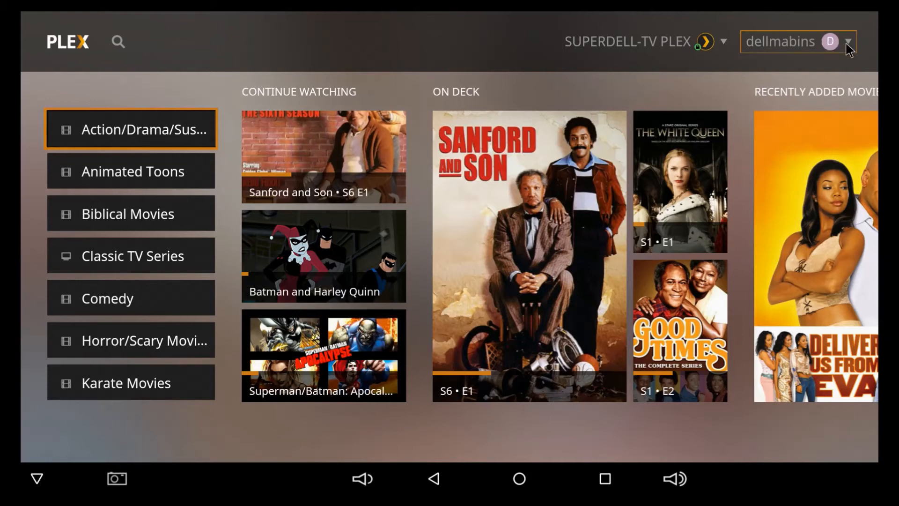
Set Application Layout to Mobile in the account Settings and close the dialog to apply.
click(848, 41)
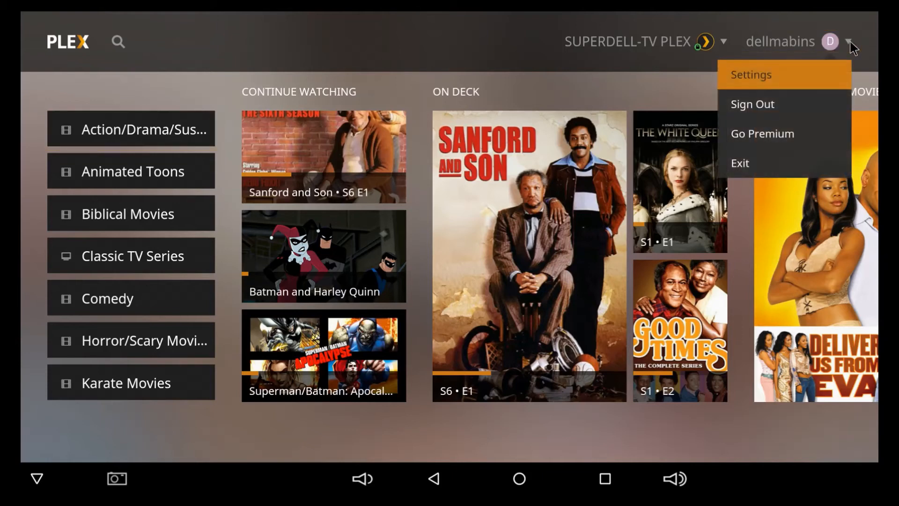
mouse_move(762, 85)
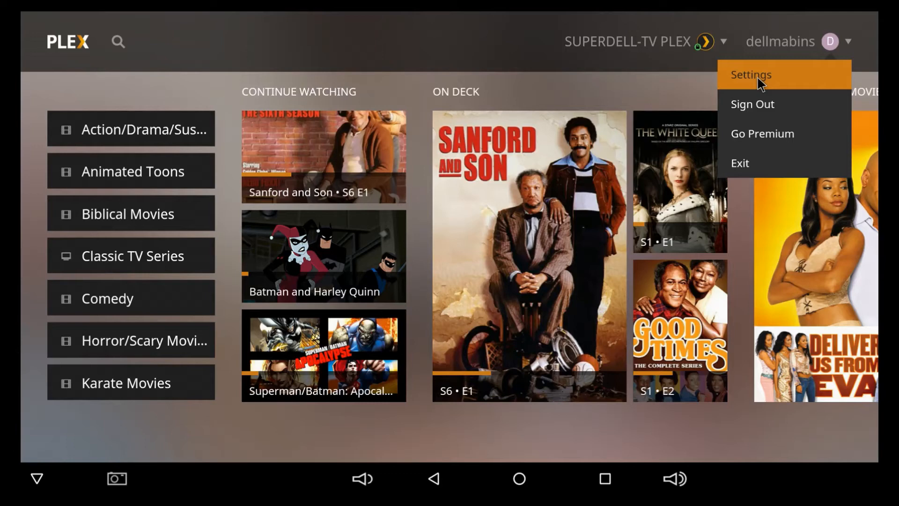
click(751, 74)
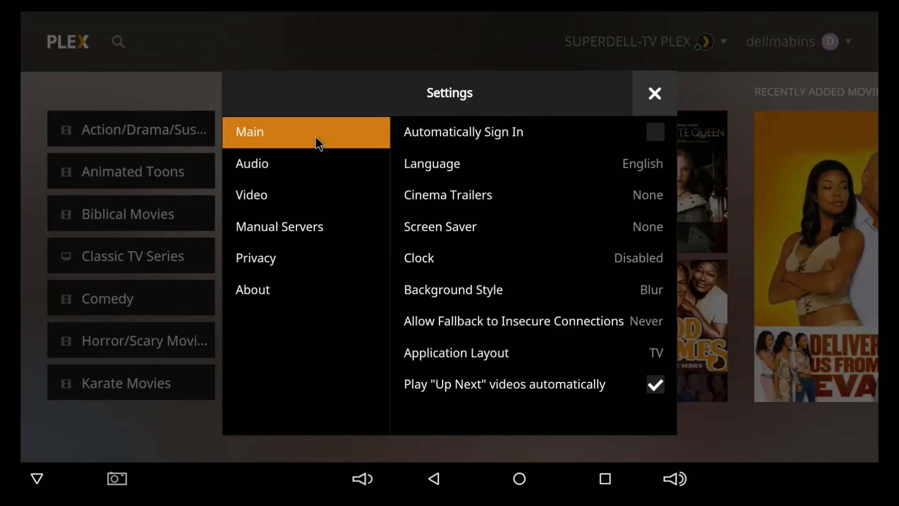
mouse_move(344, 146)
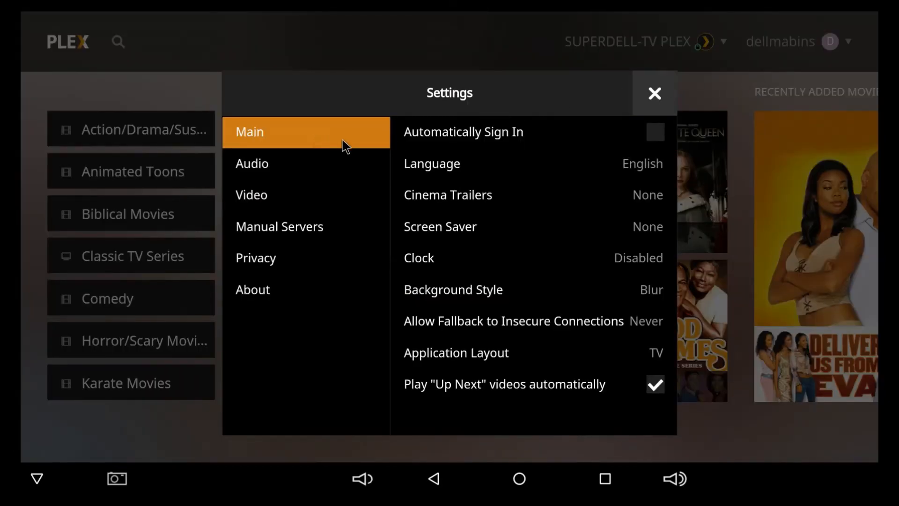
mouse_move(553, 134)
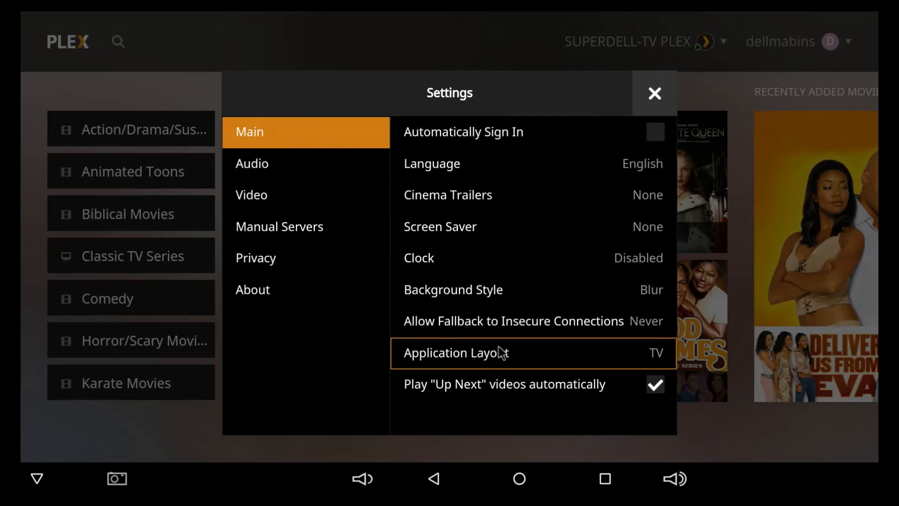
mouse_move(580, 350)
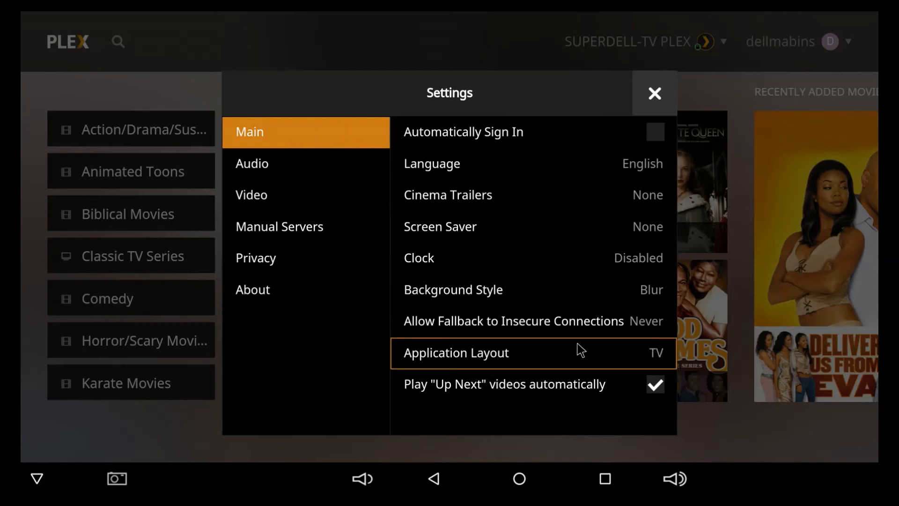
click(455, 352)
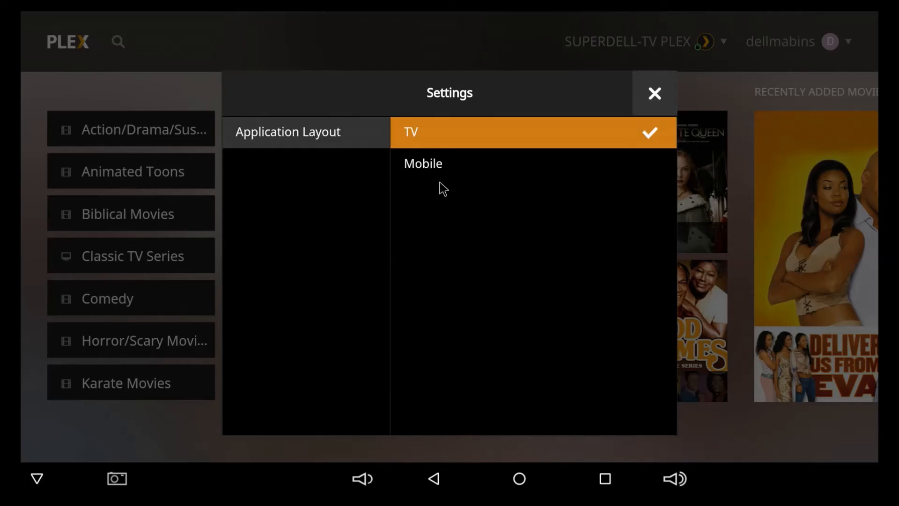
click(424, 164)
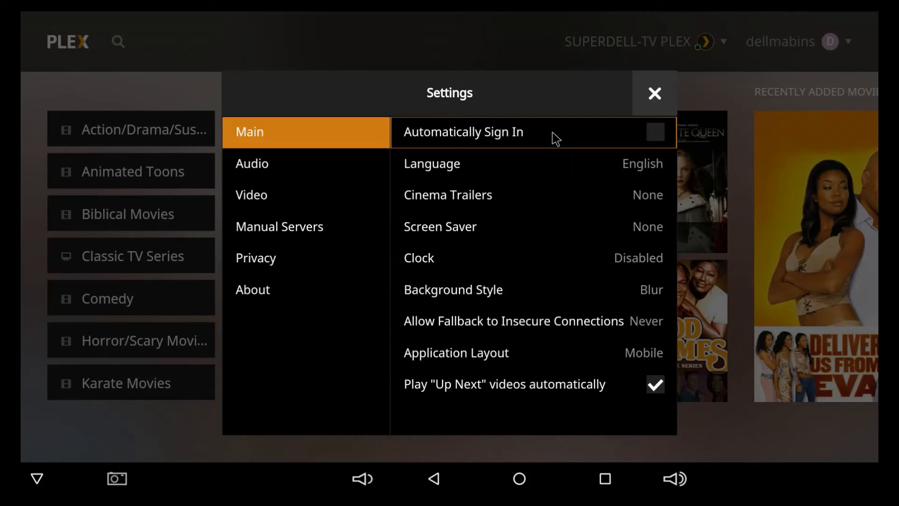
click(654, 93)
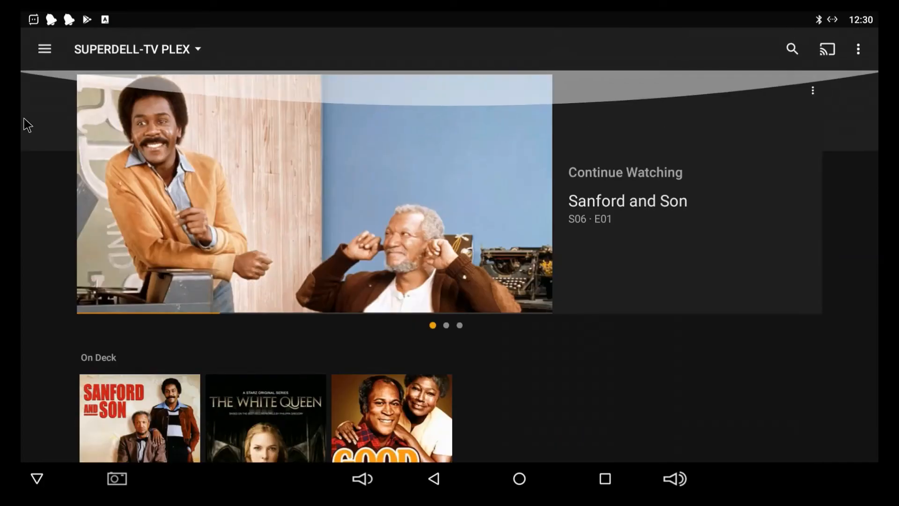
Open the hamburger drawer listing Home, Playlists, Channels and the library categories.
click(44, 49)
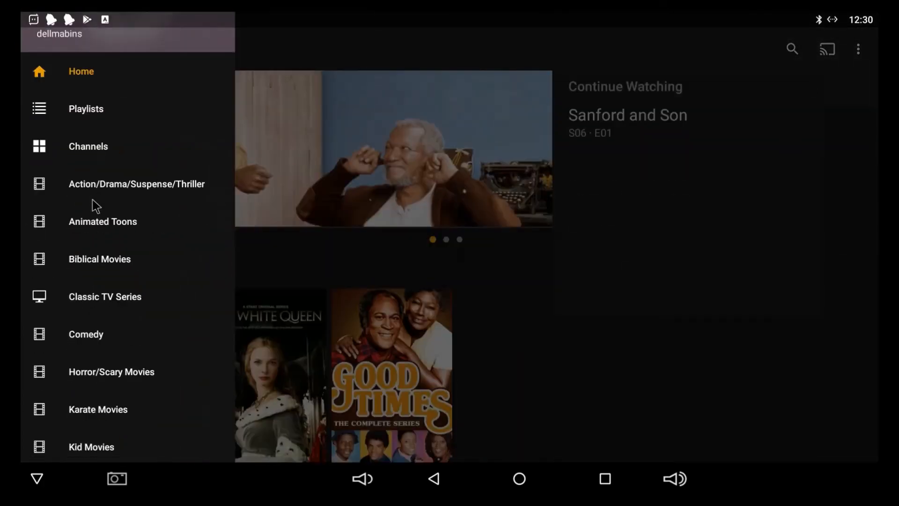